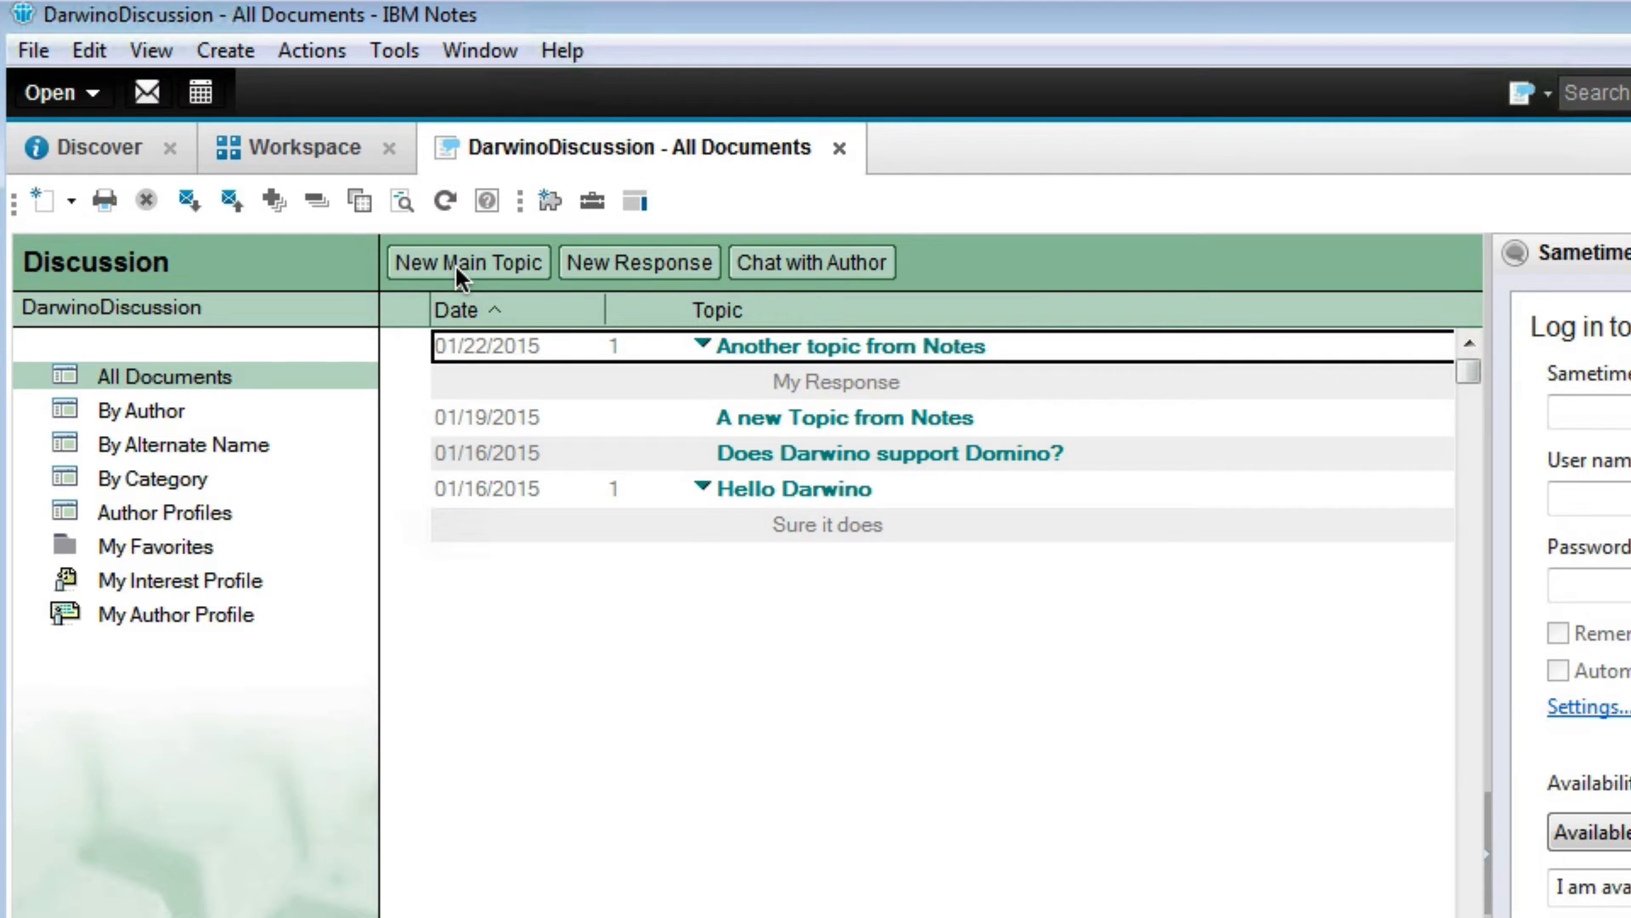
# Step: Create main topic 'Preparing for ConnectED 2015' asking if someone has a router, and save it
pyautogui.click(468, 262)
pyautogui.write('Preparing for Connec')
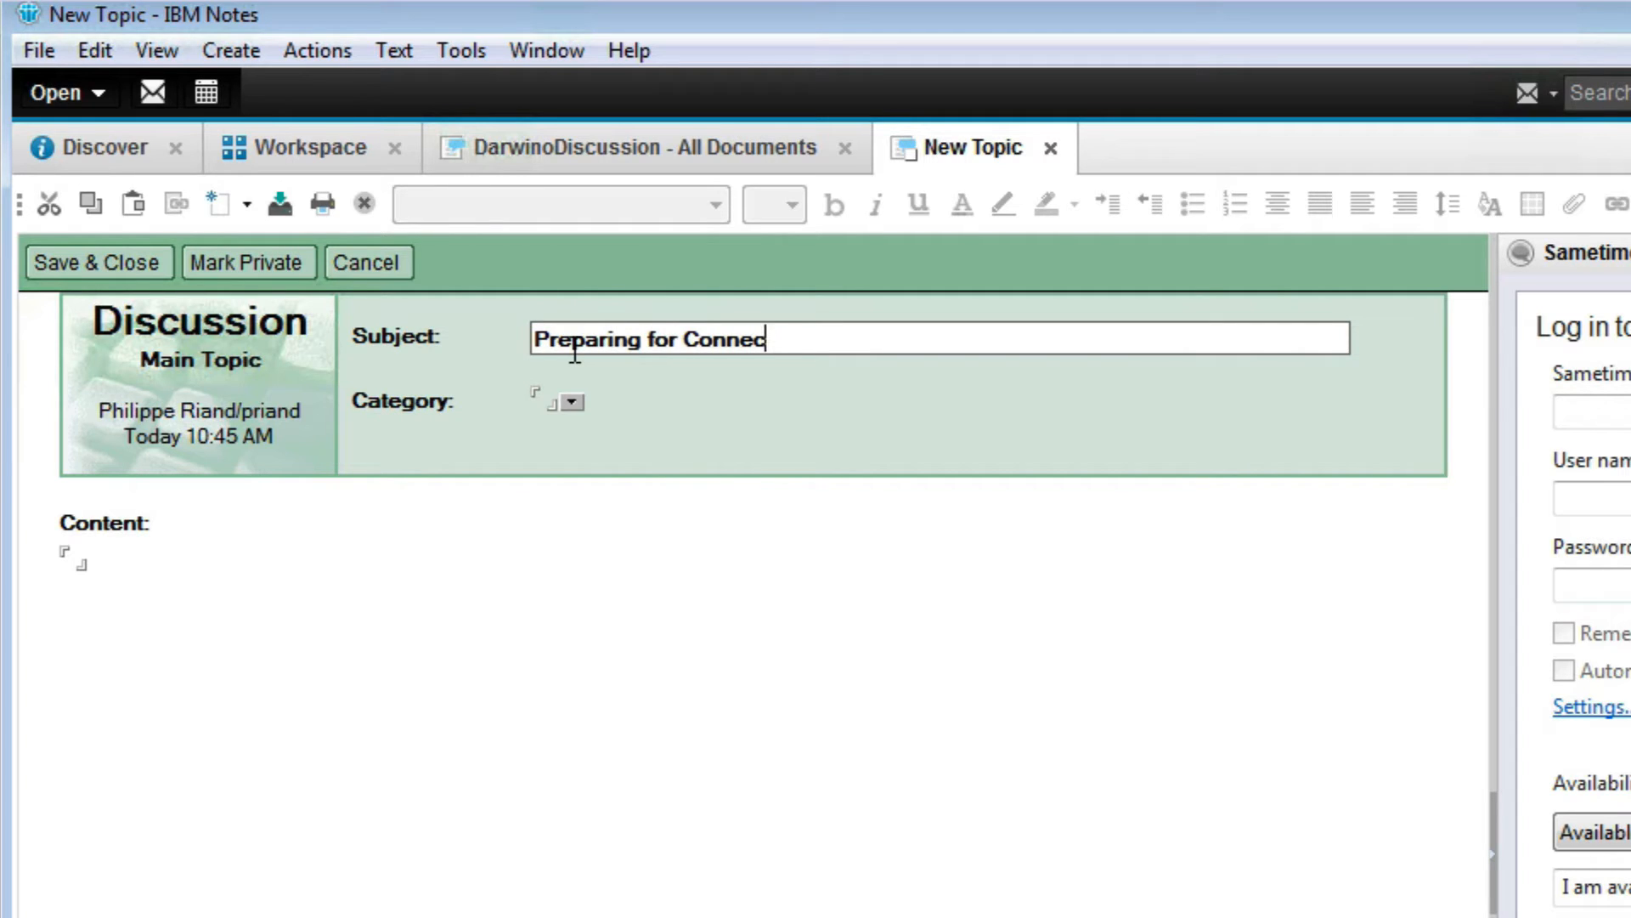
pyautogui.write('tED 2015')
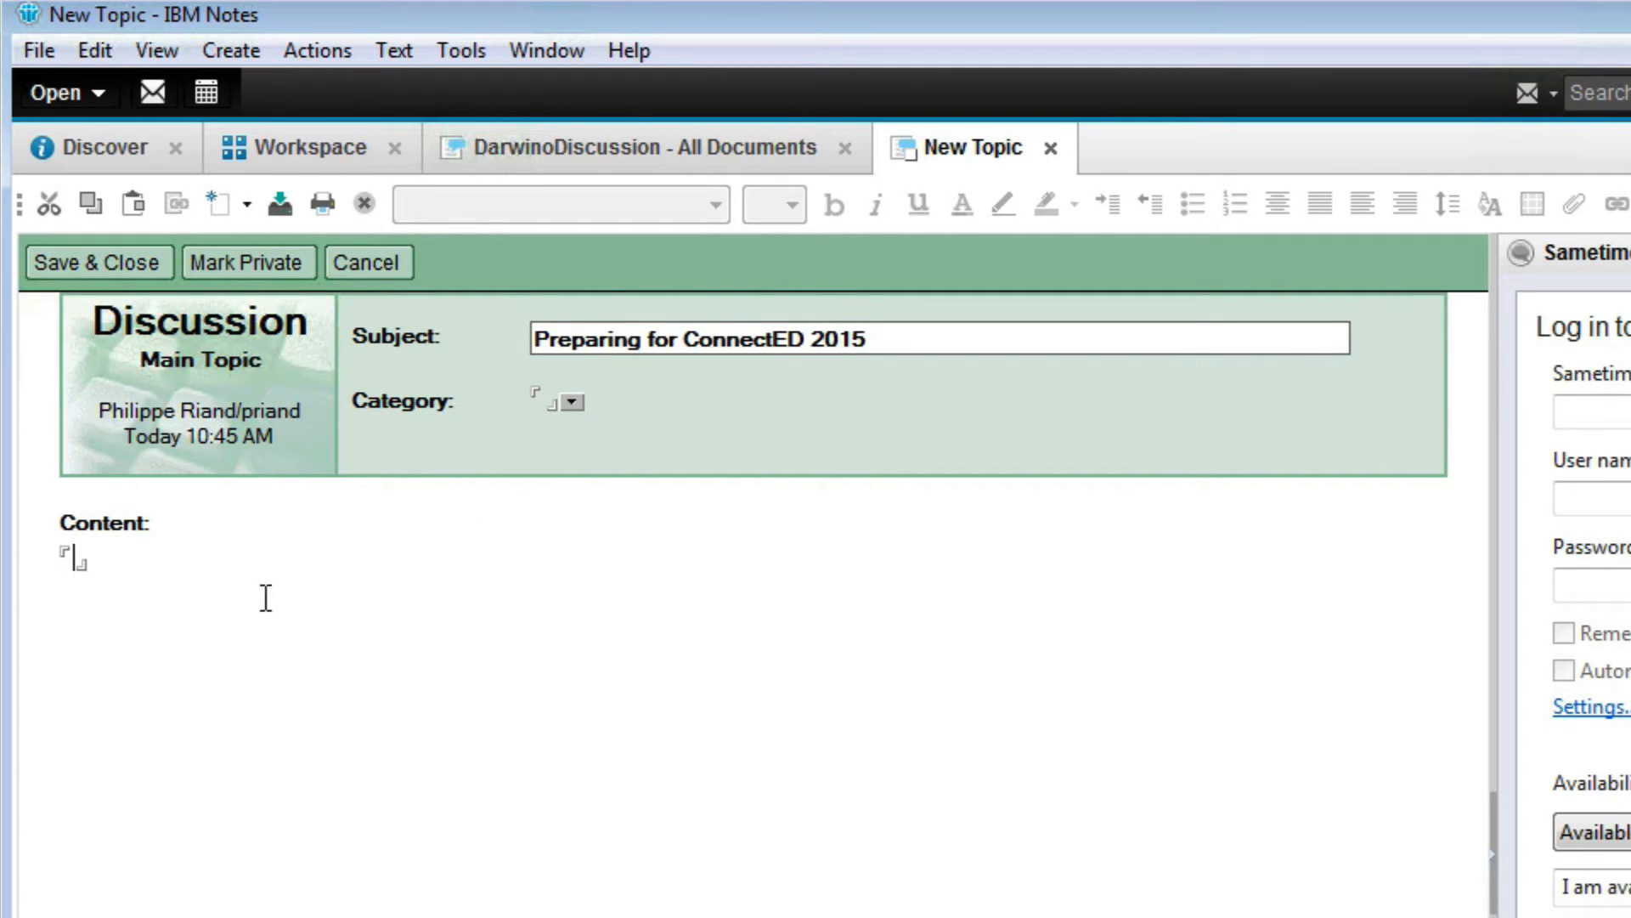
pyautogui.write("I'm almost all set, but looking for a router. Does someone have one?")
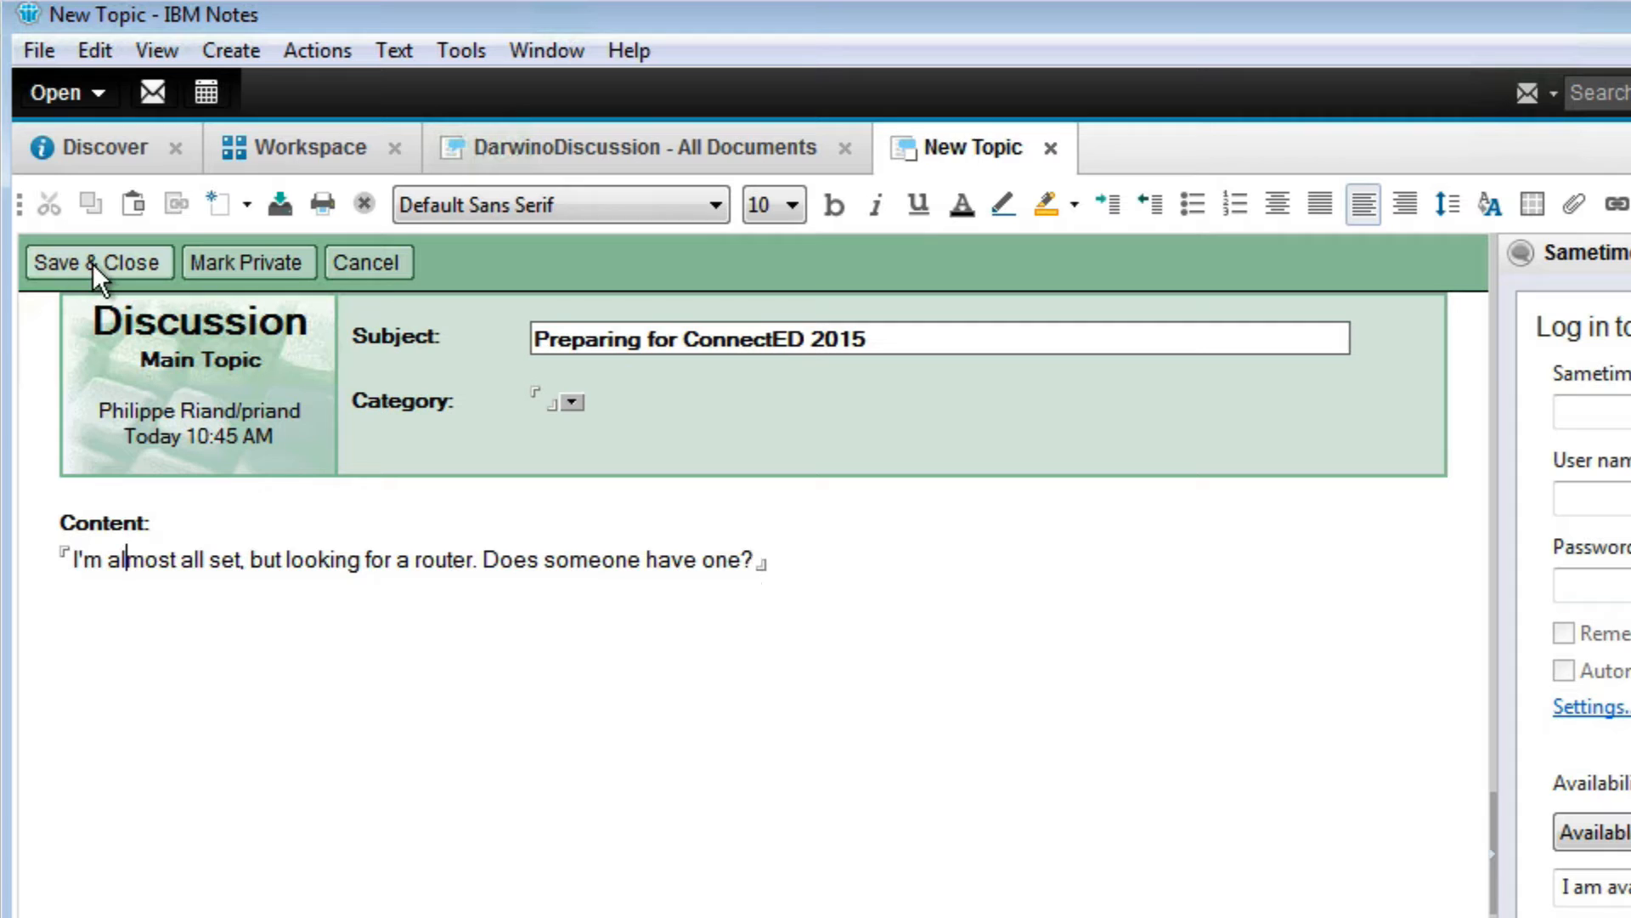
pyautogui.click(98, 262)
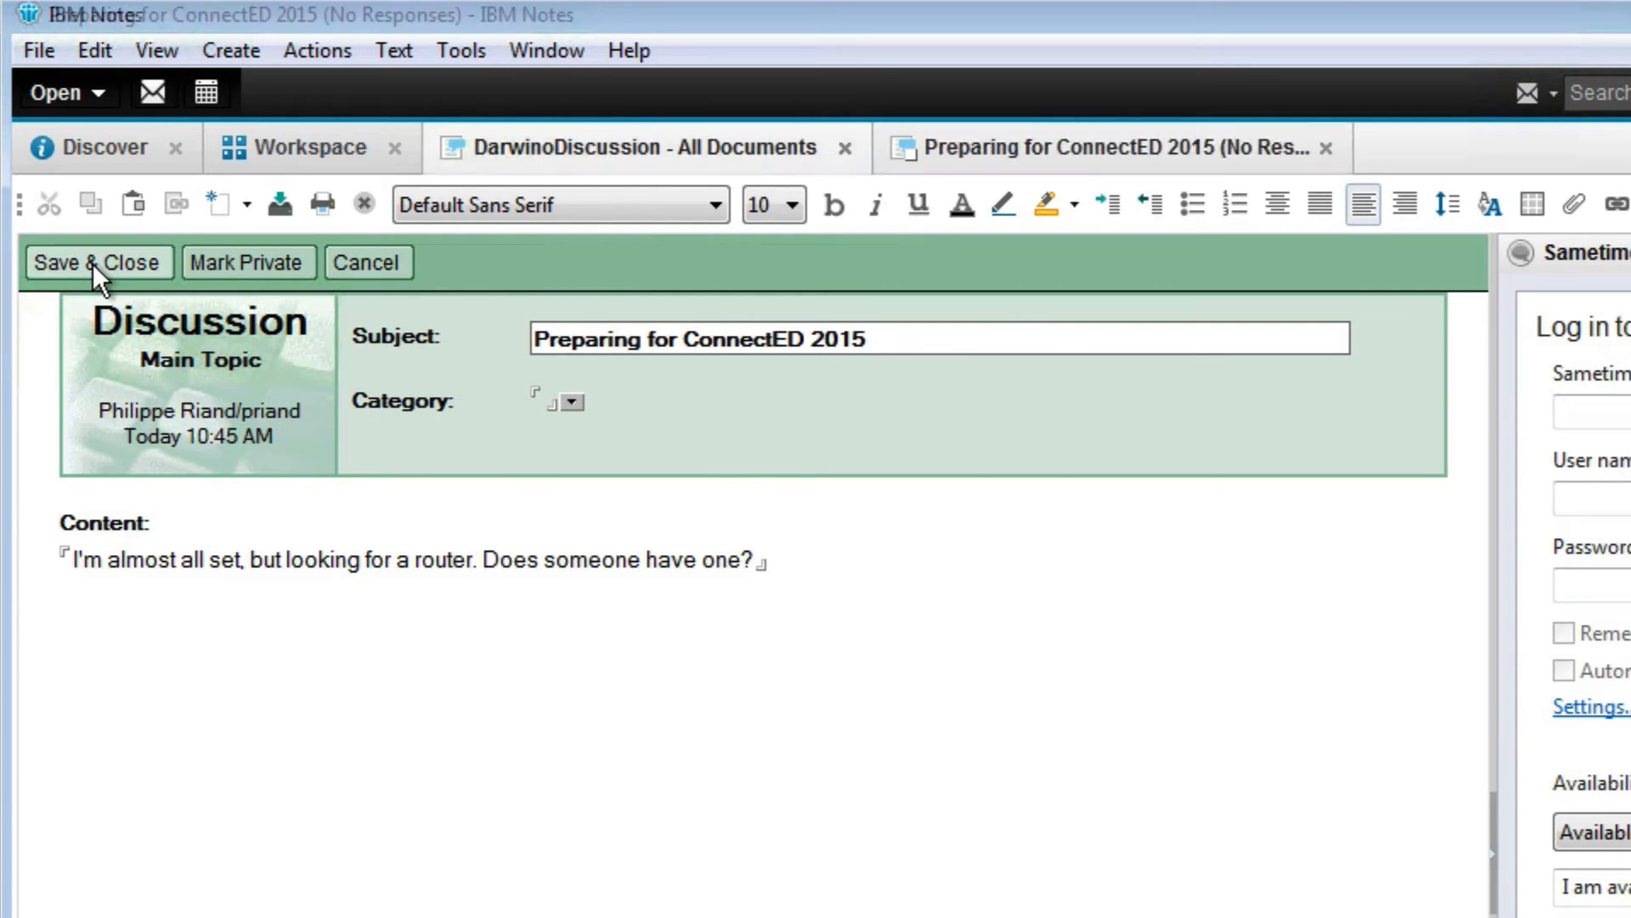
pyautogui.click(98, 262)
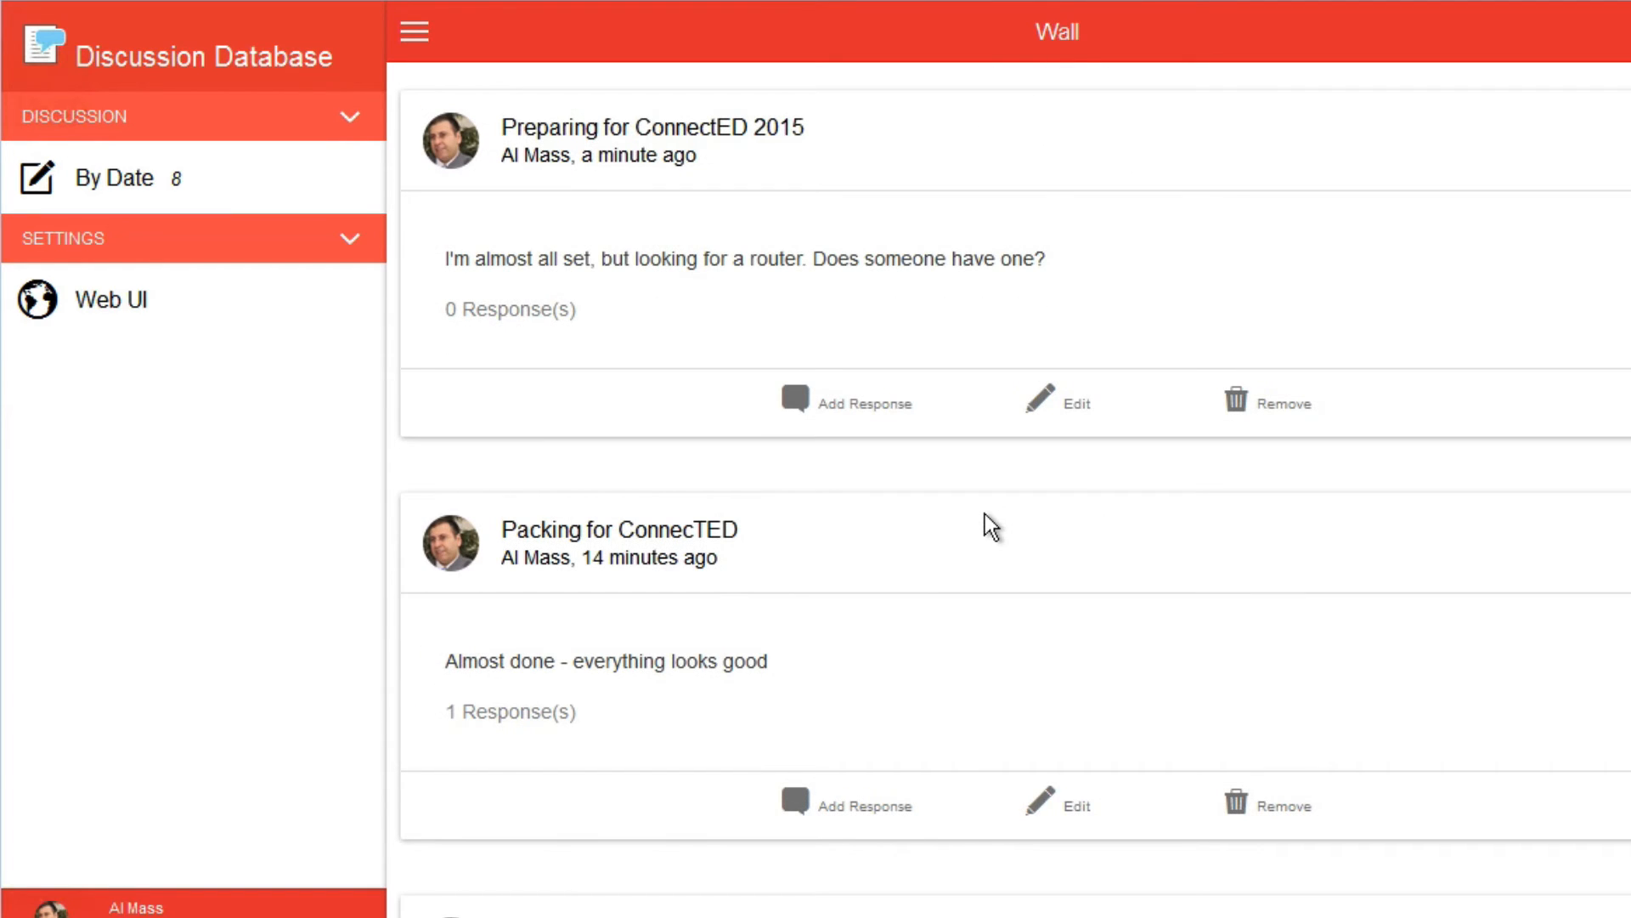
pyautogui.moveTo(860, 398)
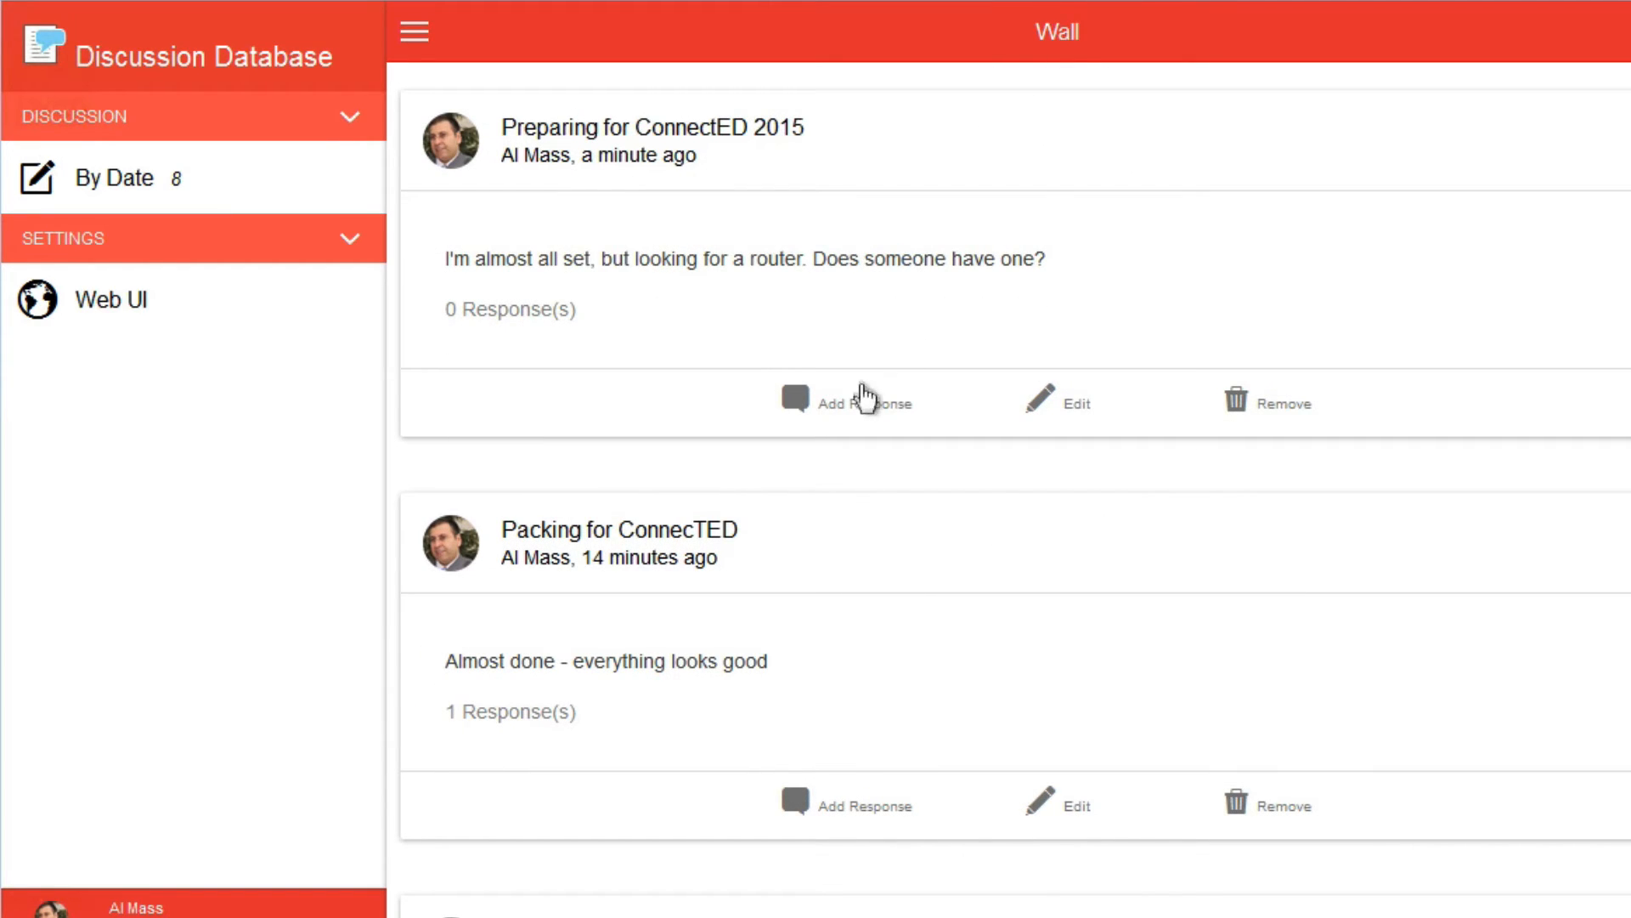
pyautogui.moveTo(857, 409)
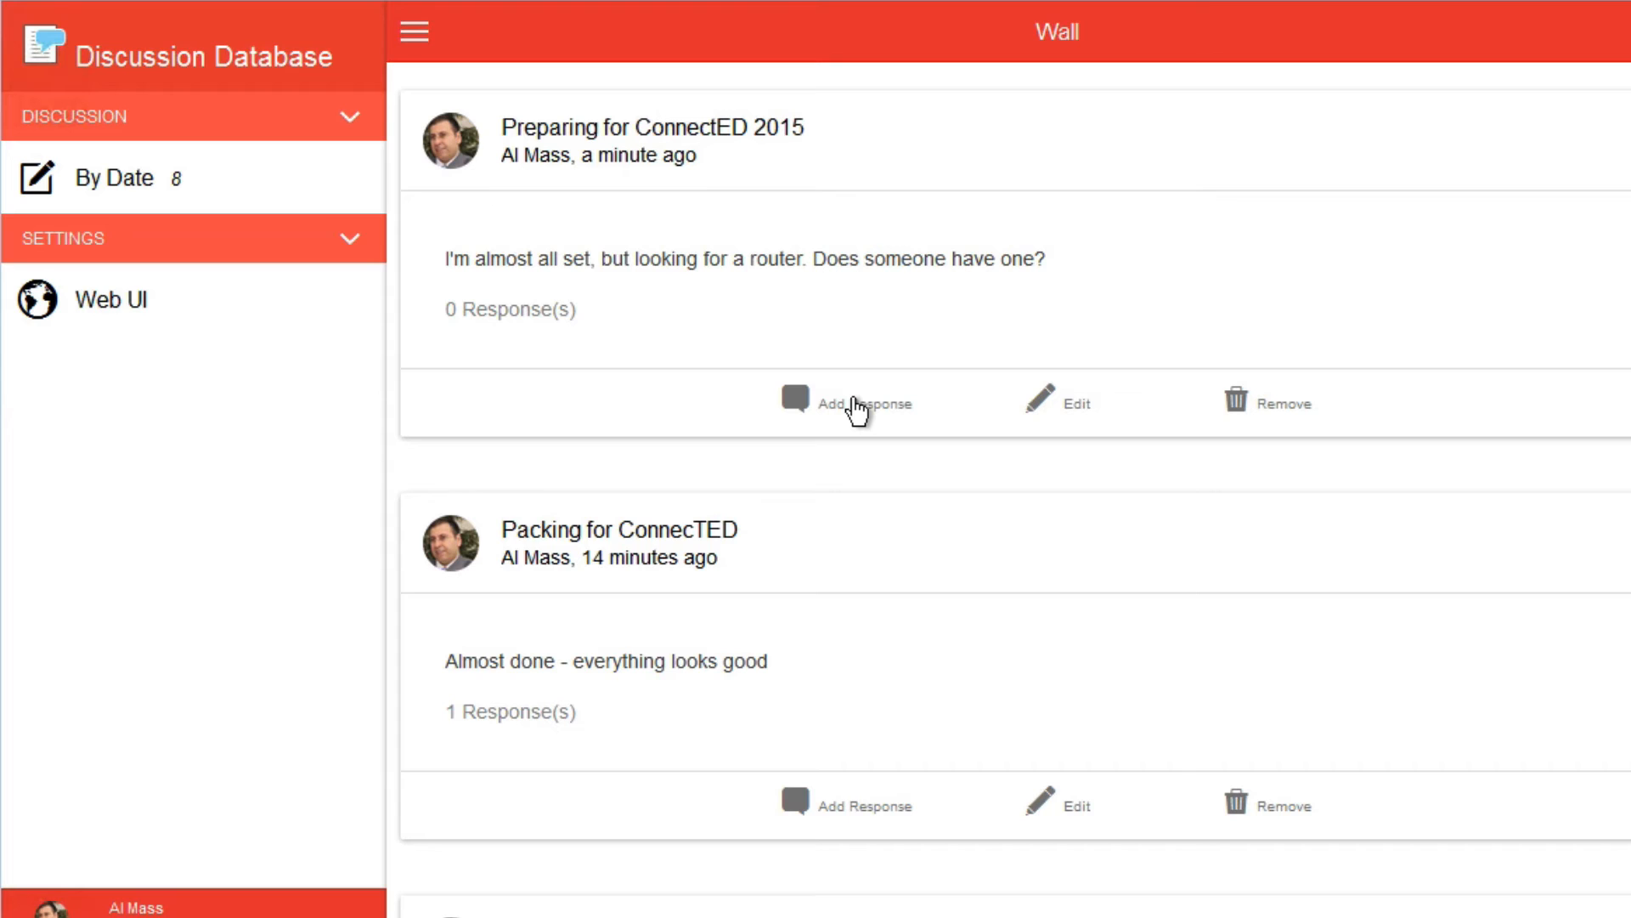
# Step: Post a reply 'Finally, found one' saying Dan gave me a router
pyautogui.click(845, 404)
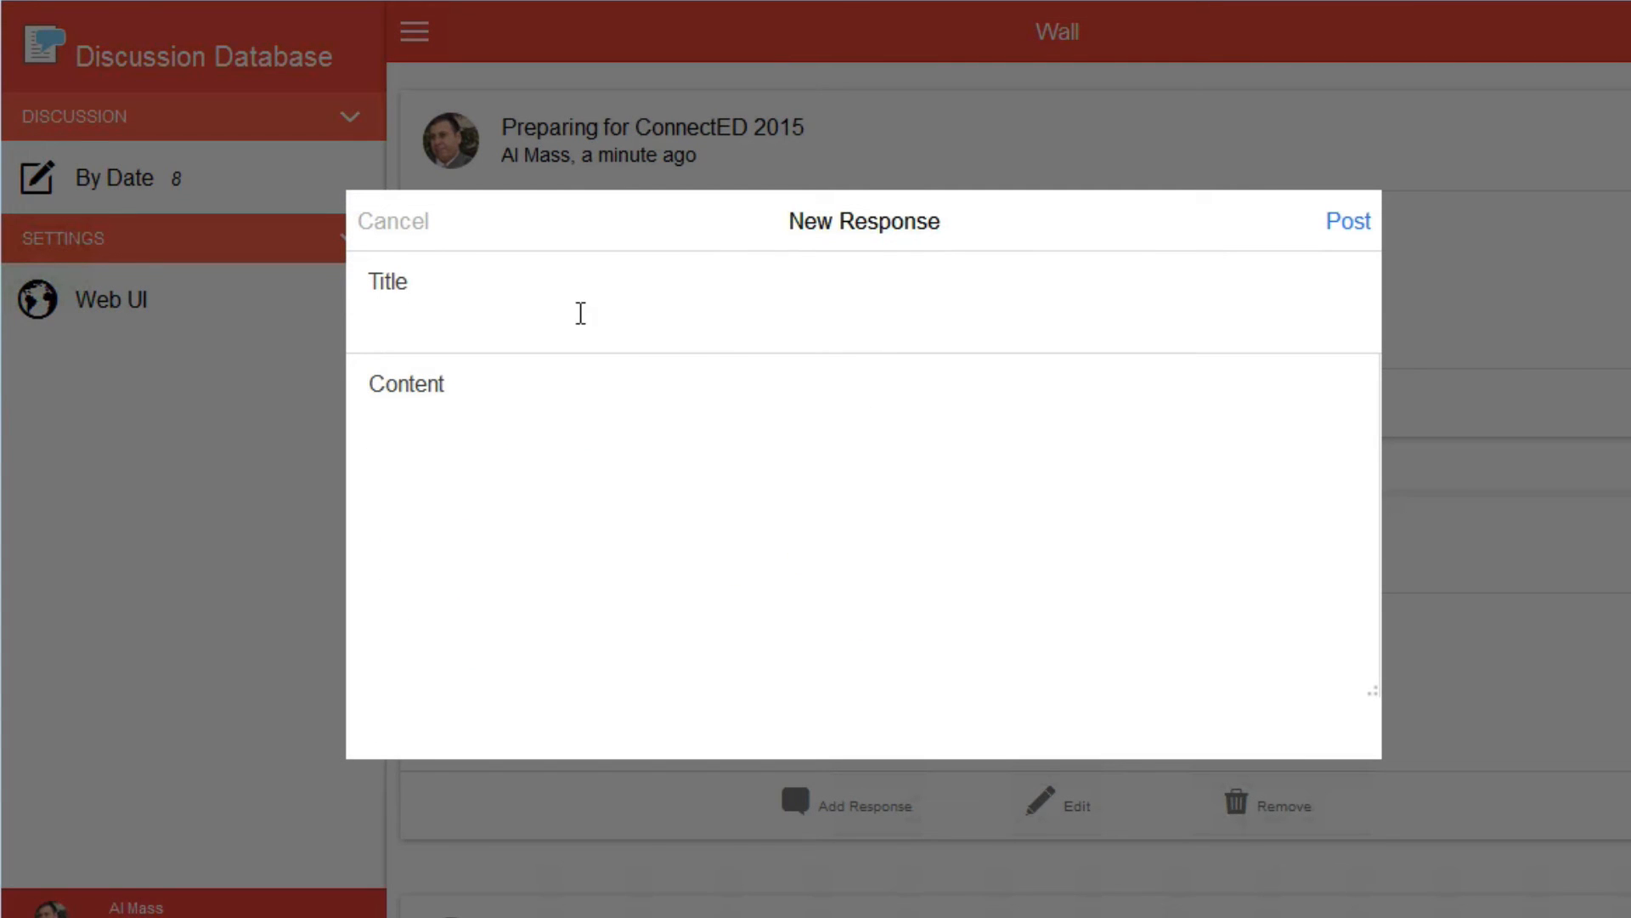
pyautogui.write('Finally, found one')
pyautogui.write('Do not wo')
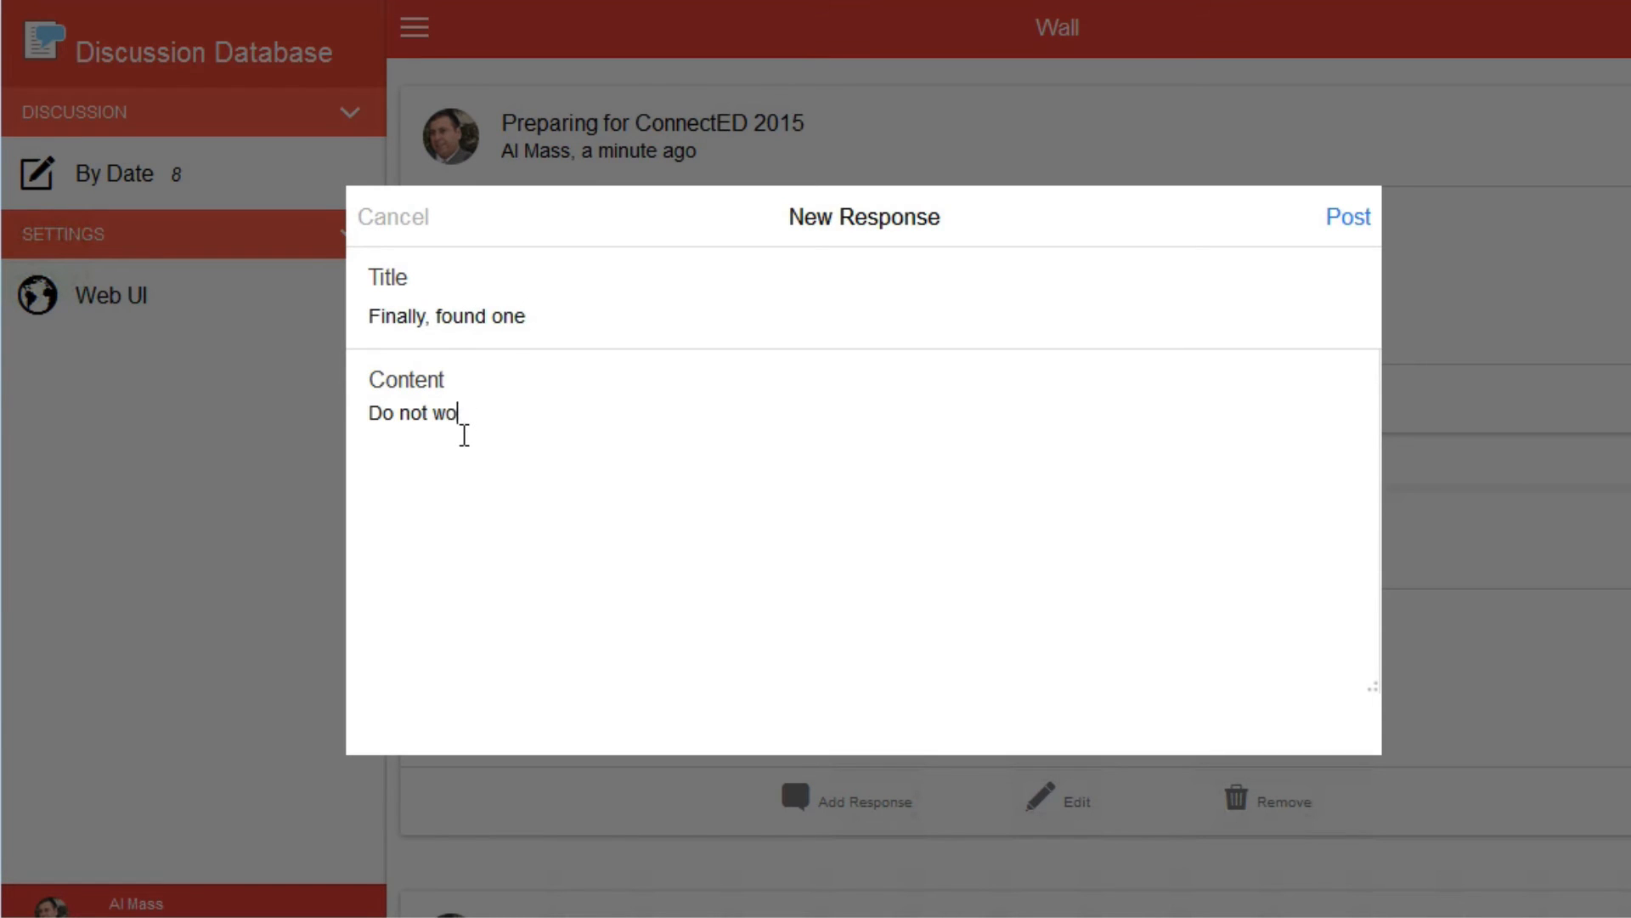
pyautogui.write('rry Dan gave me a router')
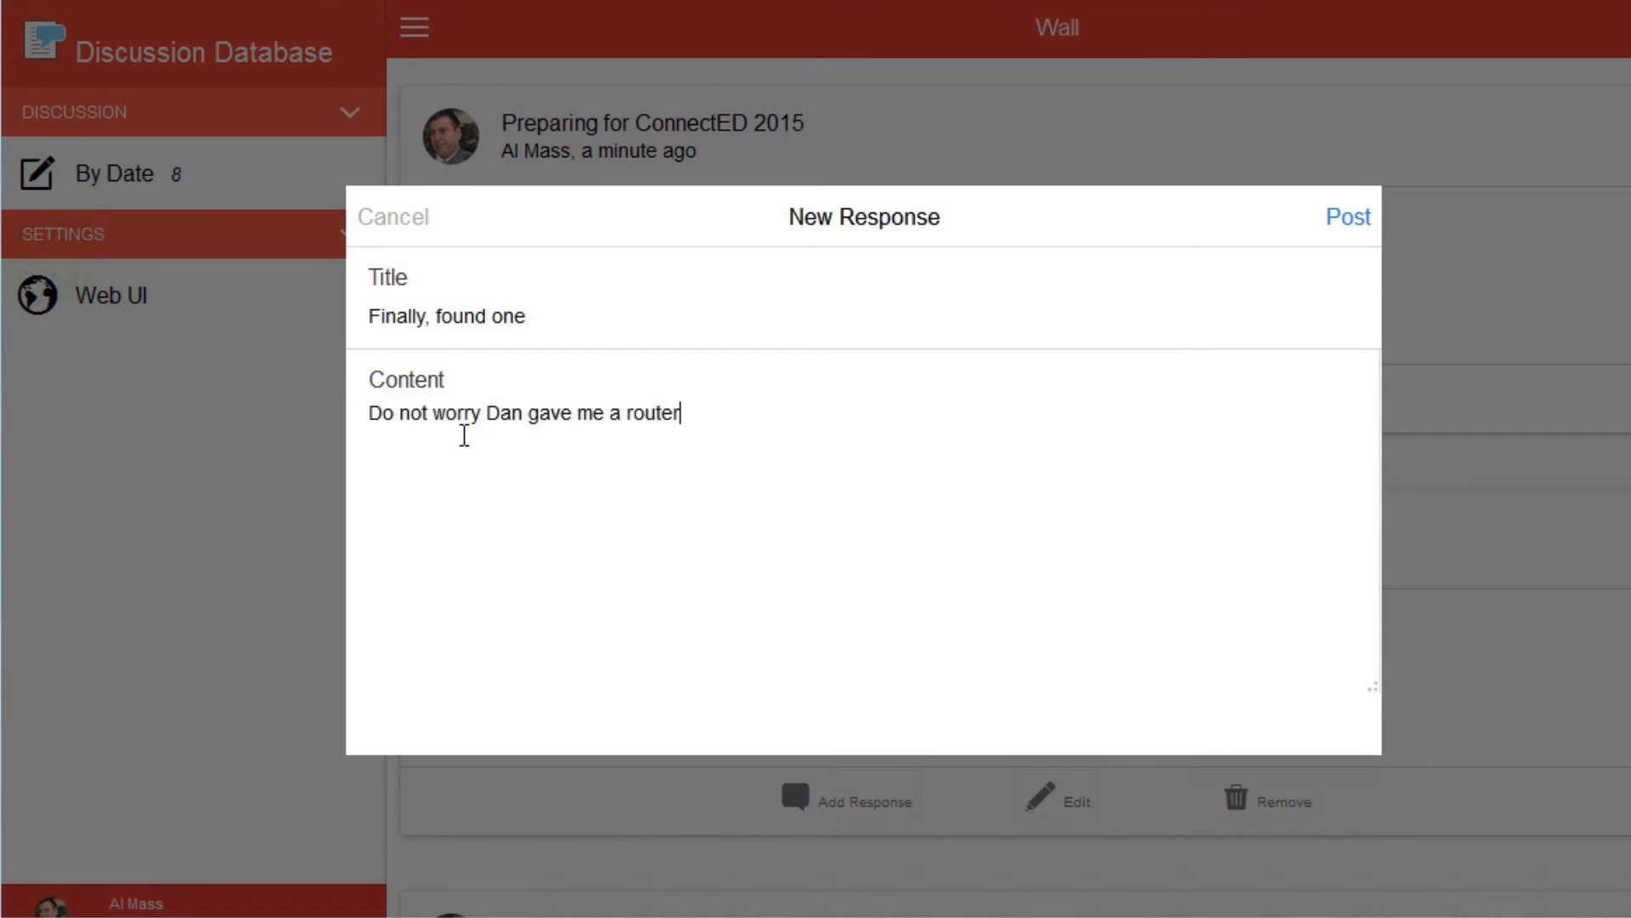
pyautogui.click(1346, 216)
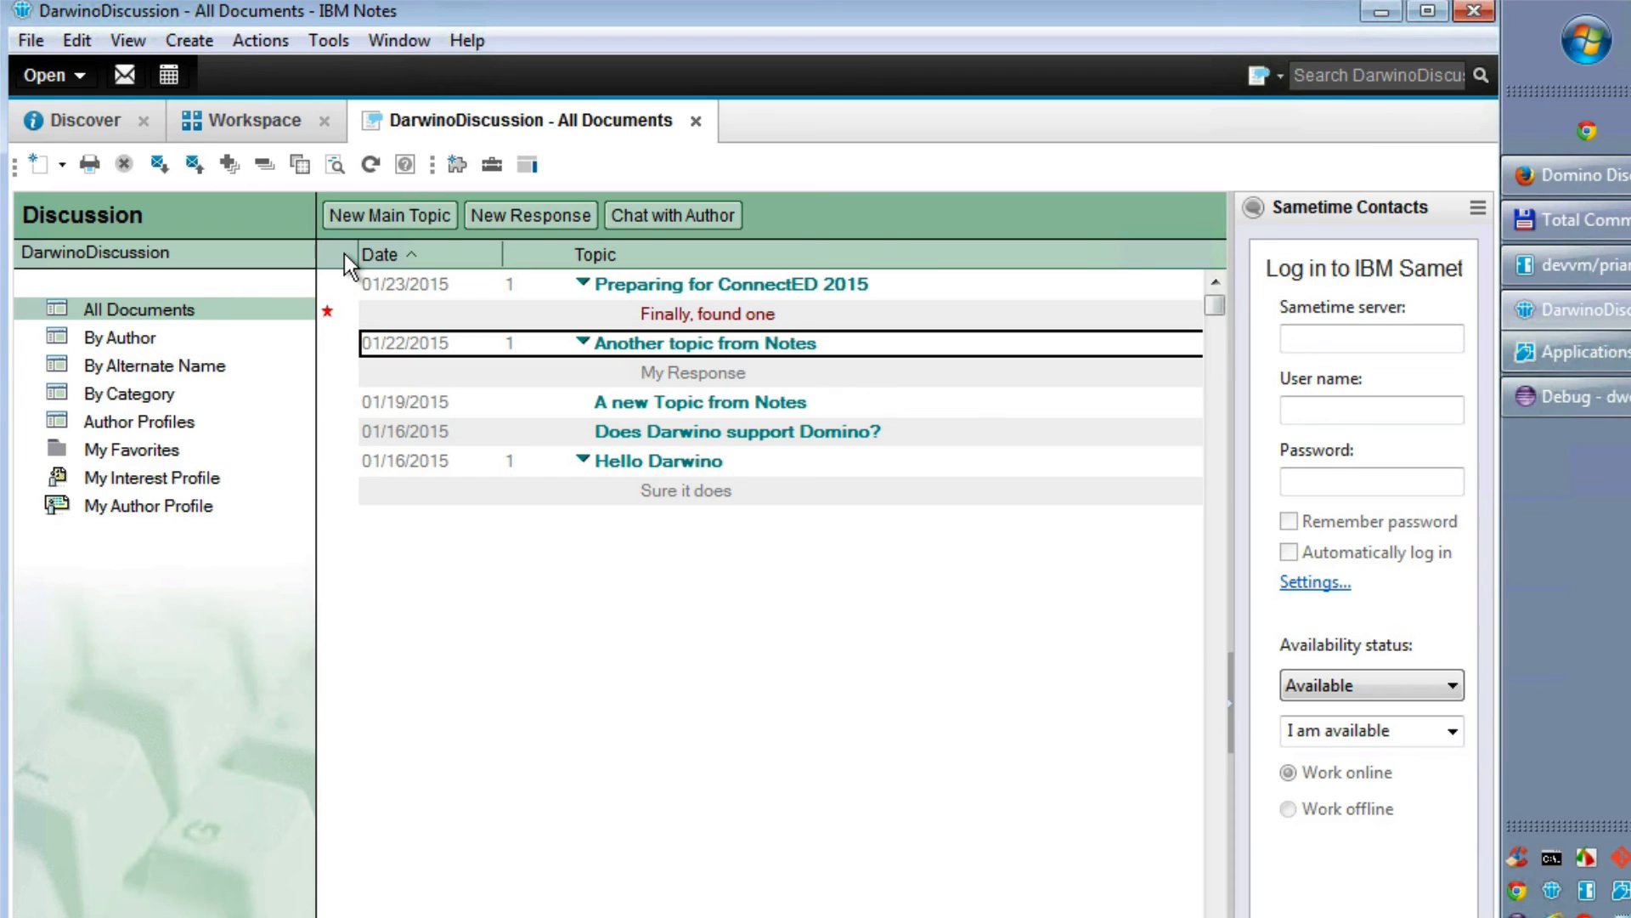
pyautogui.moveTo(363, 307)
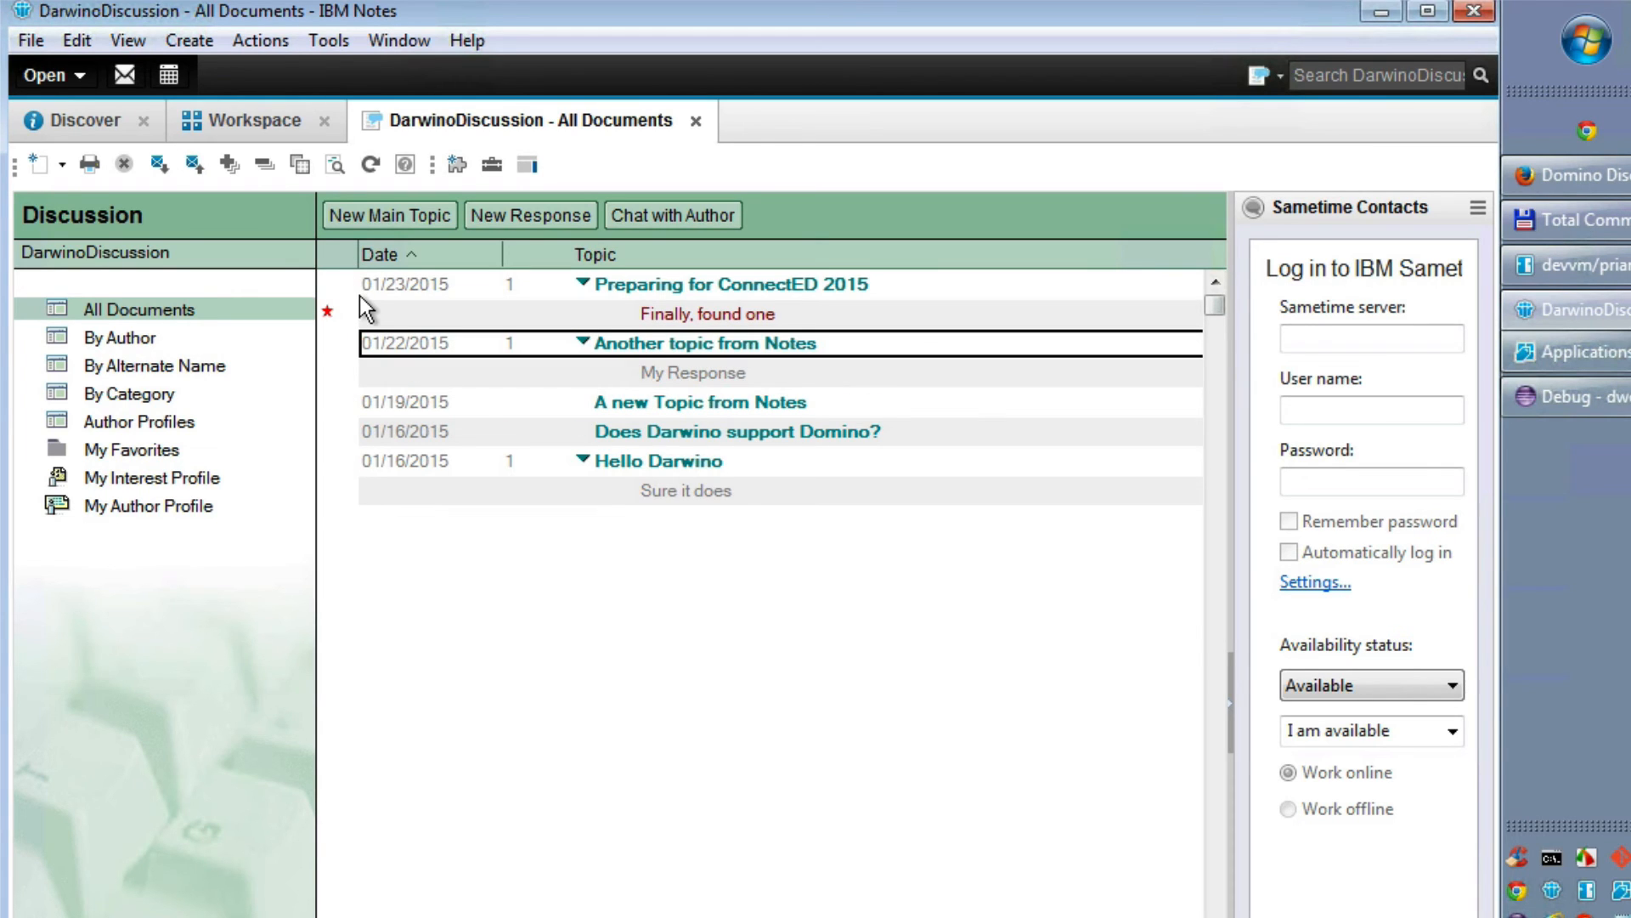